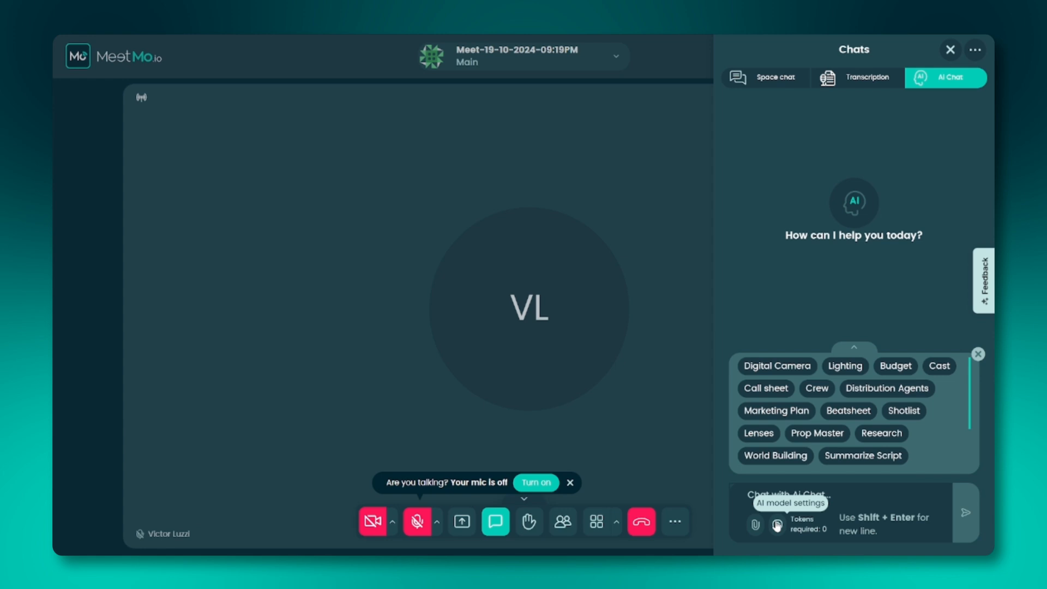
pyautogui.moveTo(768, 526)
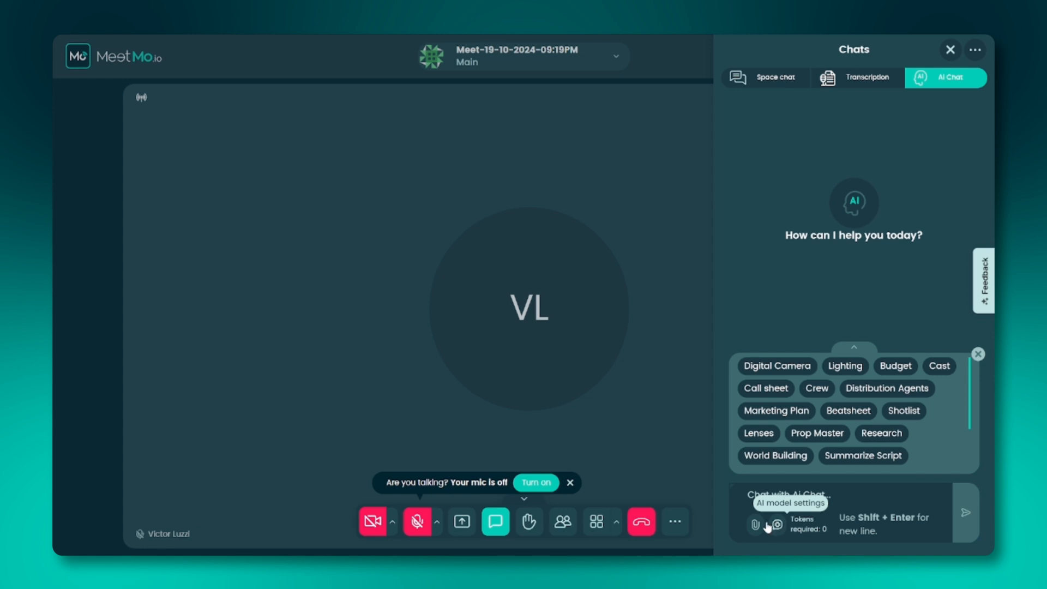
# Reveal the Send raw text, Send url and Upload files context options in the AI Chat composer
pyautogui.click(754, 525)
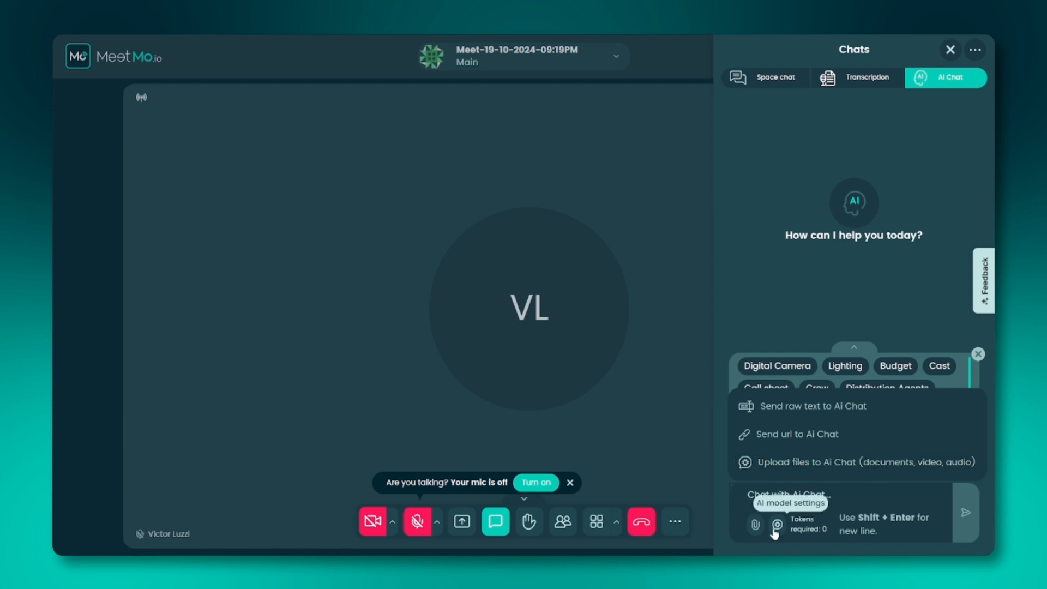
# Check the AI Chat Server model list with Llama 3.1 8B Instruct Turbo selected, then dismiss it
pyautogui.click(776, 526)
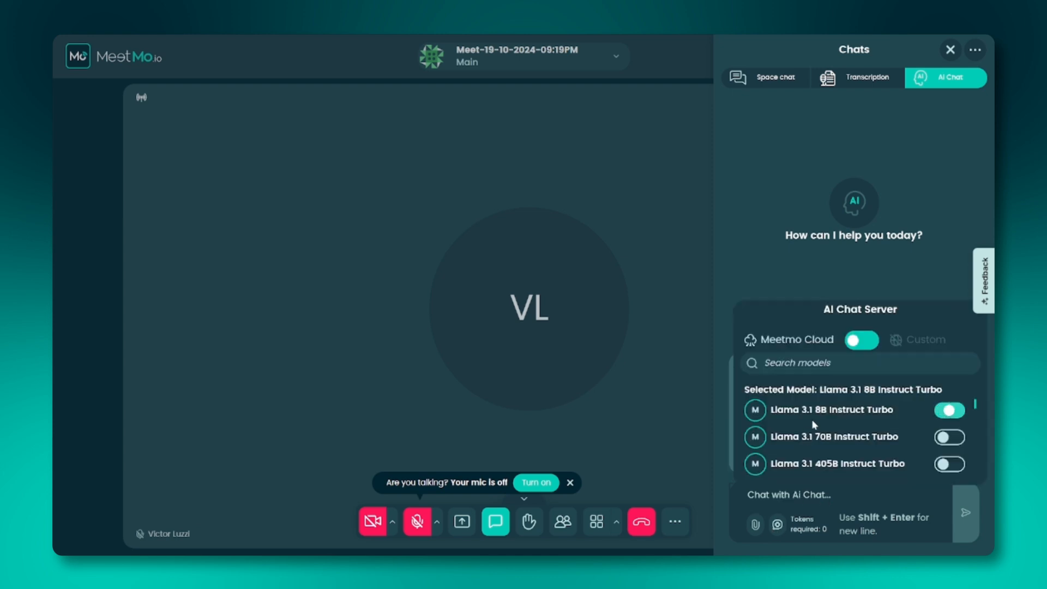
pyautogui.moveTo(840, 456)
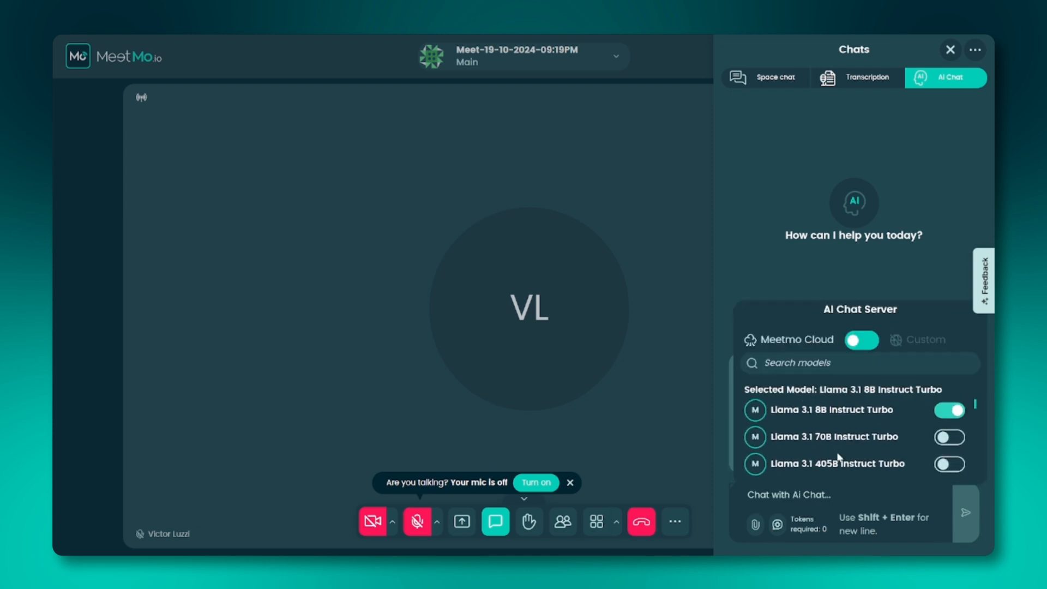
pyautogui.click(949, 463)
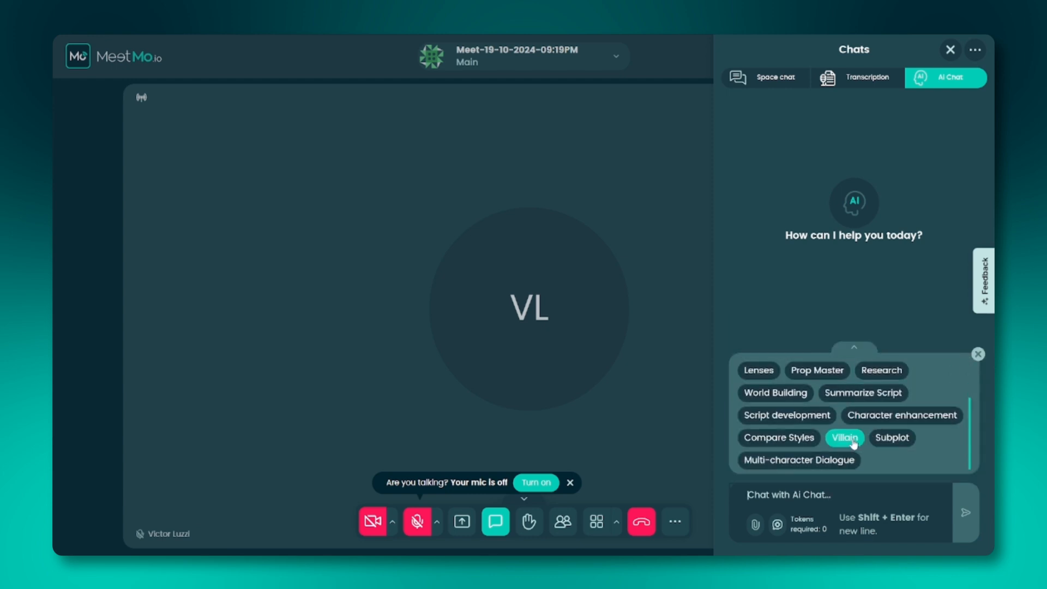
# Draft the Villain suggestion prompt, collapse the suggestions, and clear the input so workspace chat memory resets
pyautogui.click(843, 437)
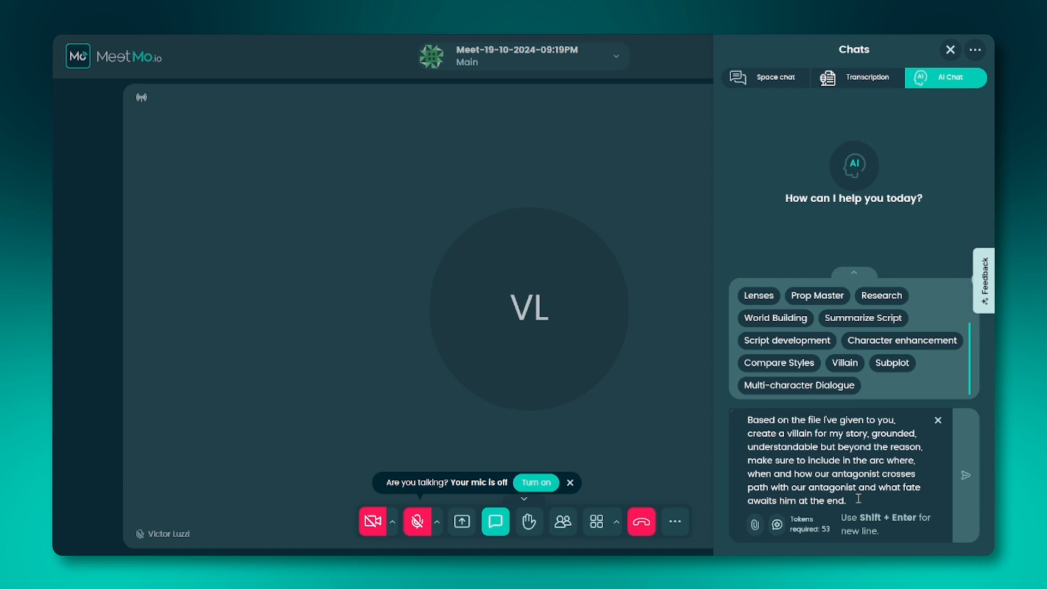
pyautogui.click(853, 273)
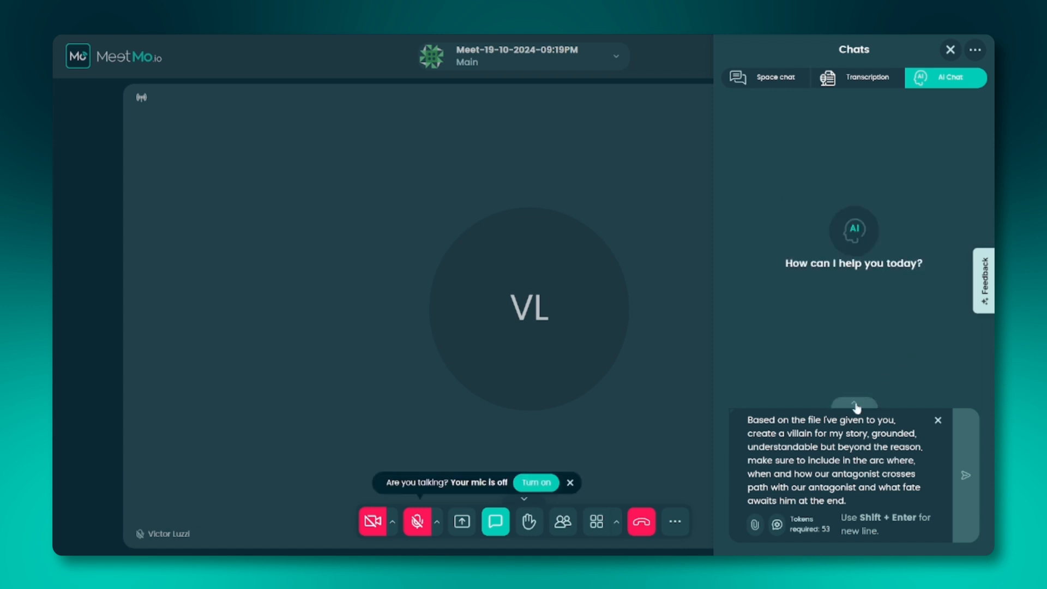
pyautogui.click(852, 406)
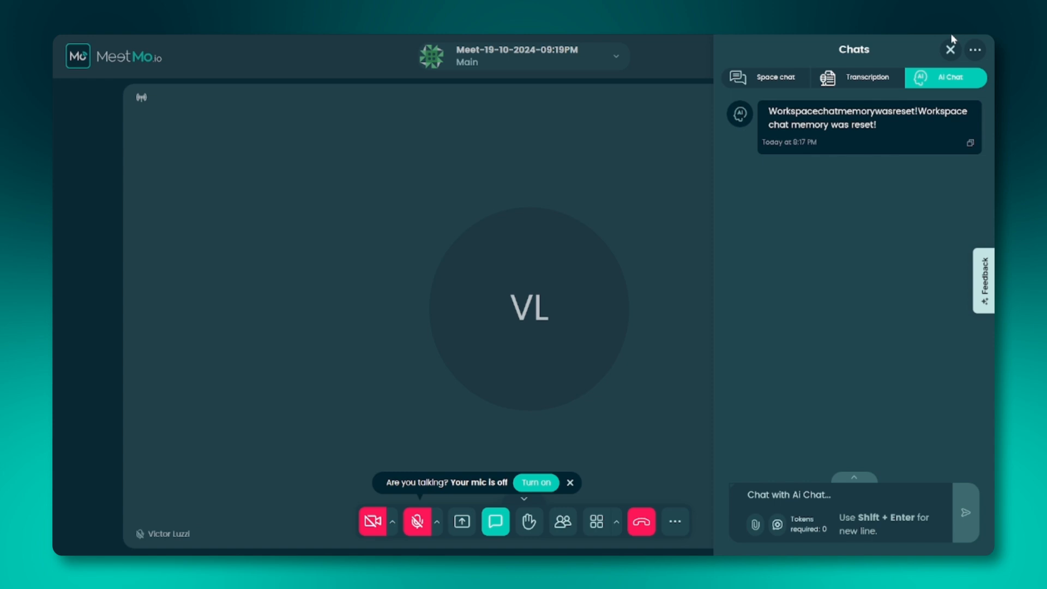
# Bring up the Chats panel ⋯ menu offering Clear chat and Download chat
pyautogui.click(972, 49)
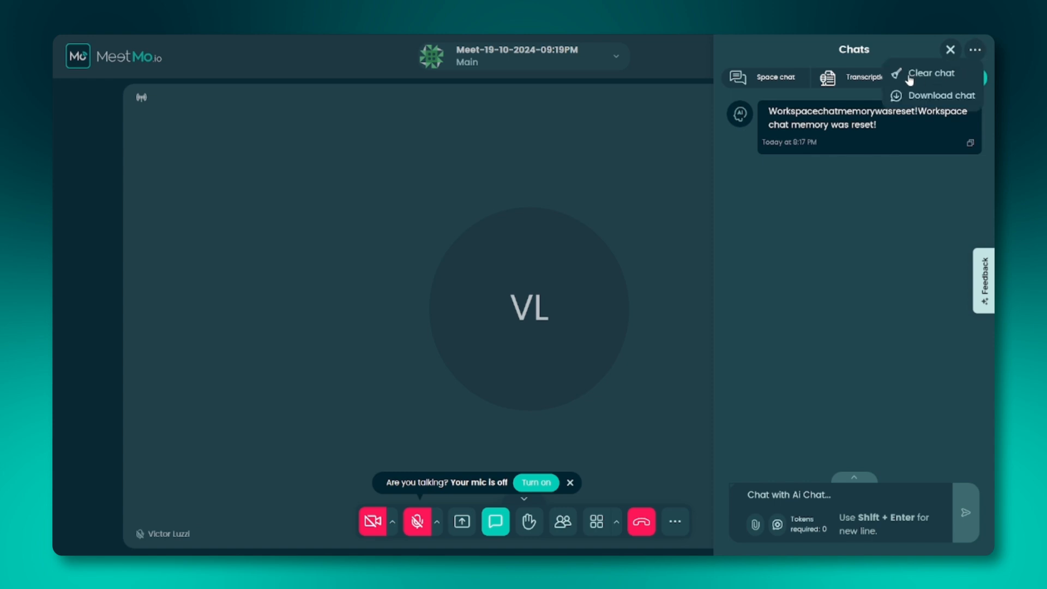
pyautogui.moveTo(924, 75)
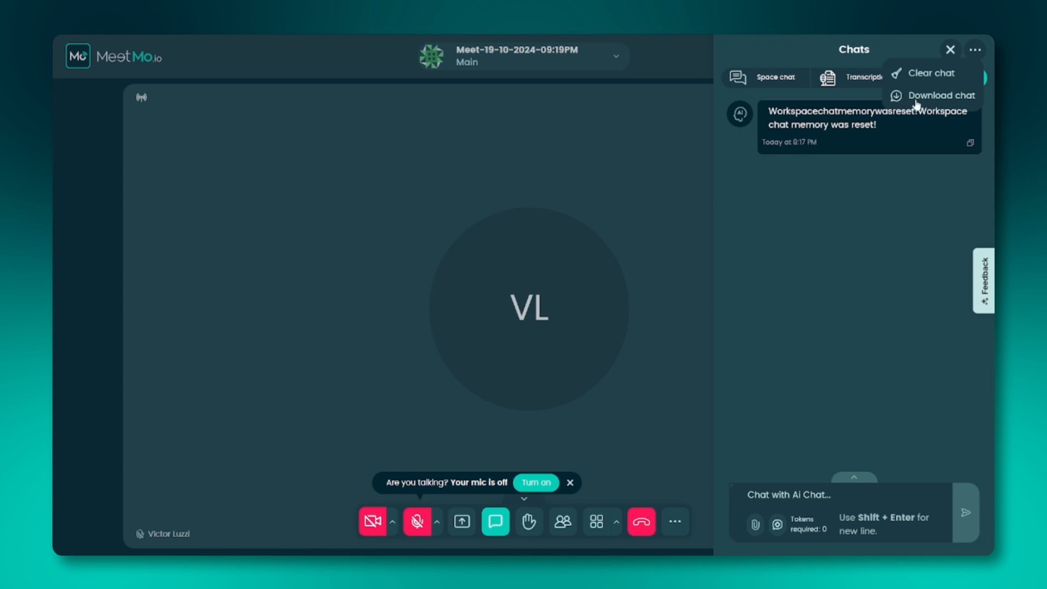
pyautogui.moveTo(944, 107)
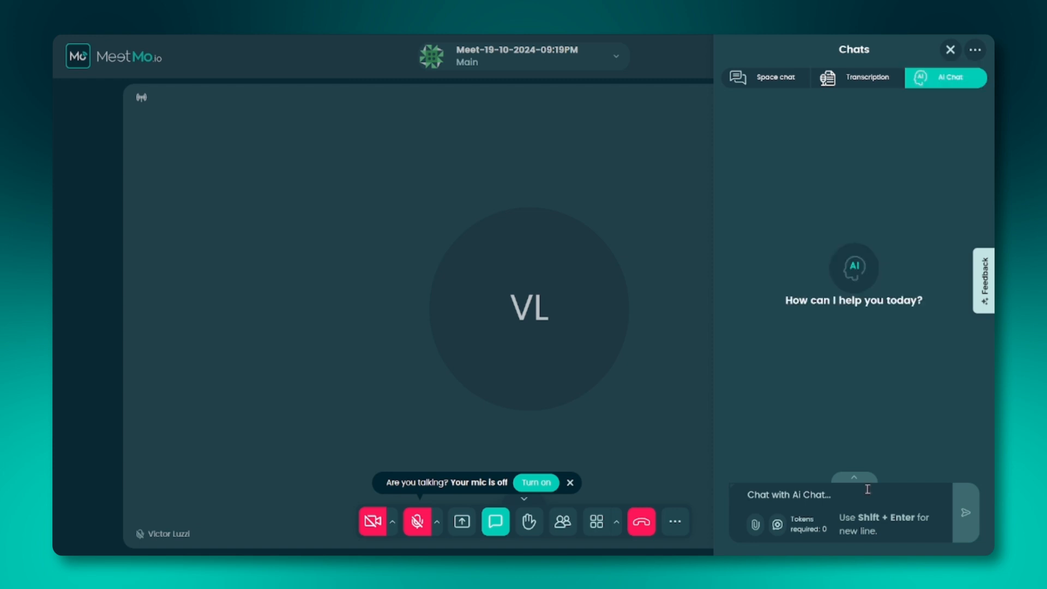
# Send 'how are you doing?' to the AI Chat and get its reply in the conversation
pyautogui.write('how are you doing?')
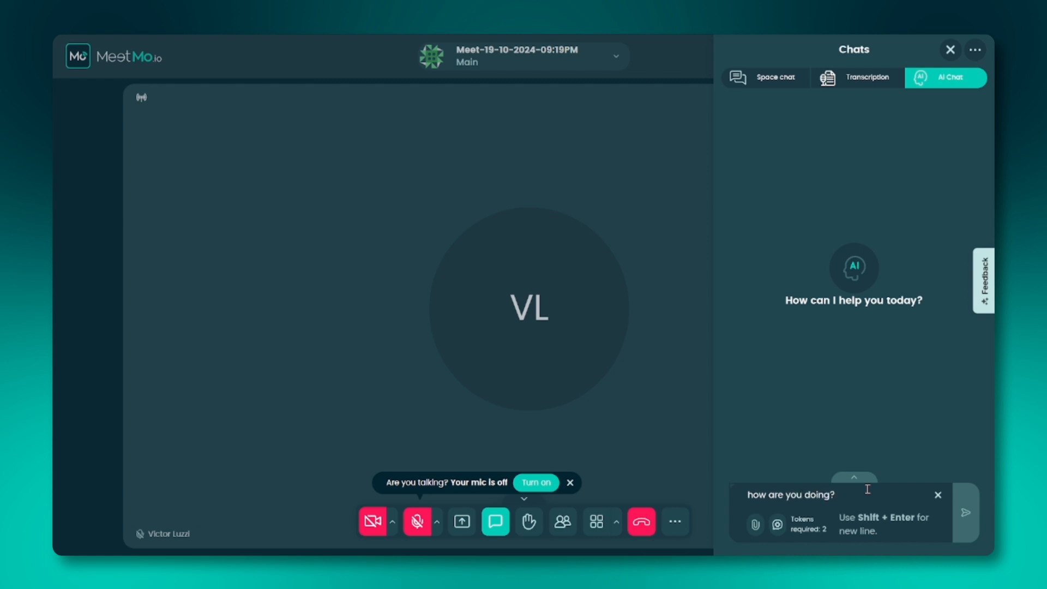
pyautogui.click(963, 512)
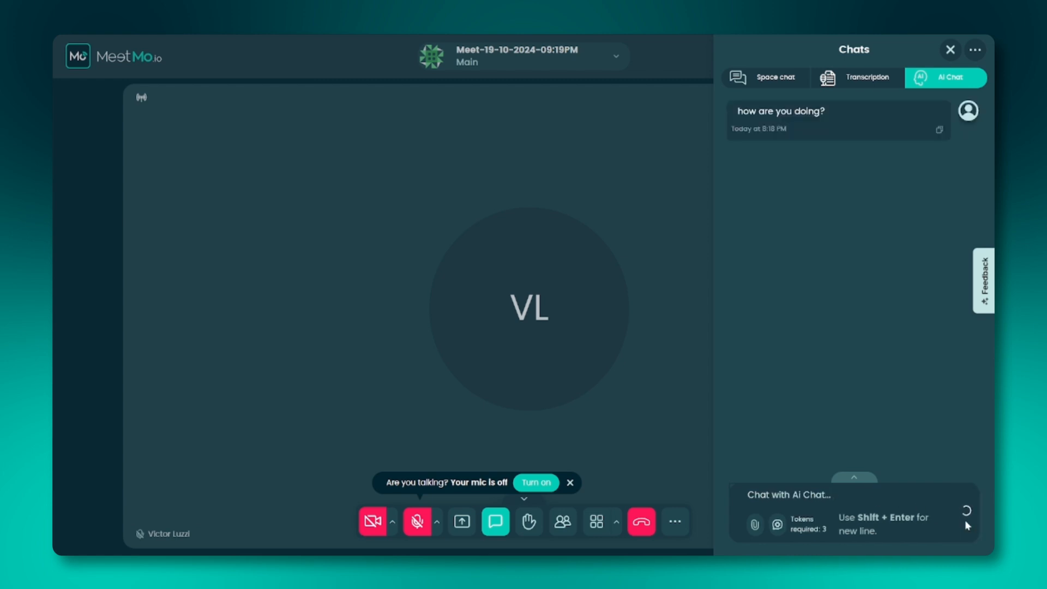
pyautogui.click(965, 513)
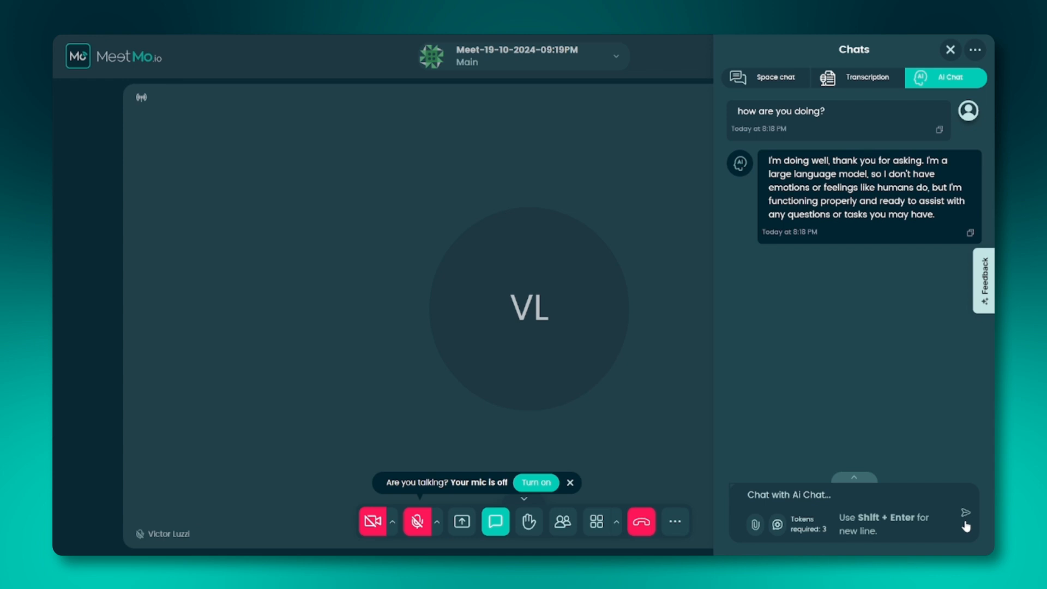